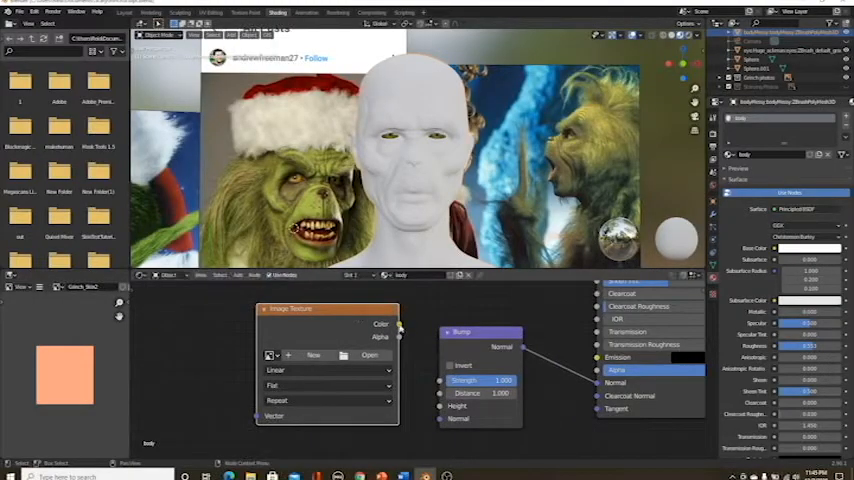
Bring up the Layout workspace showing the grey T-posed human base mesh.
left_click_drag(400, 324, 438, 408)
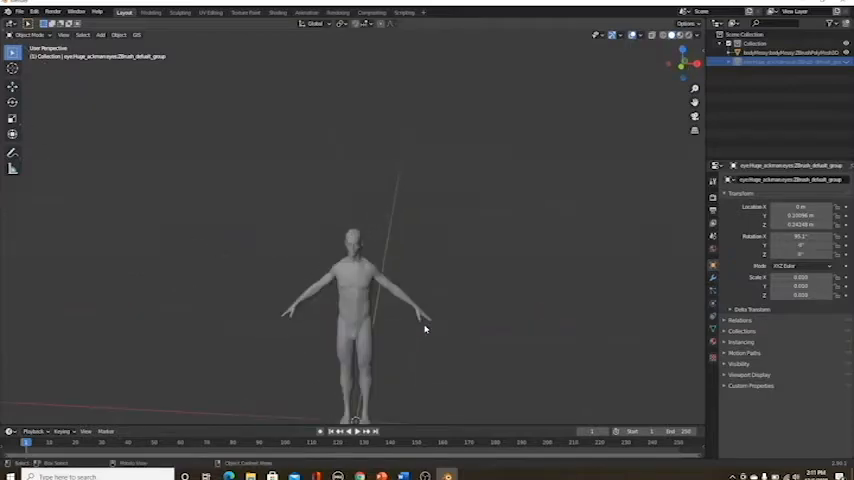
Add a reference image into the scene beside the human figure via Image > Reference.
left_click(100, 36)
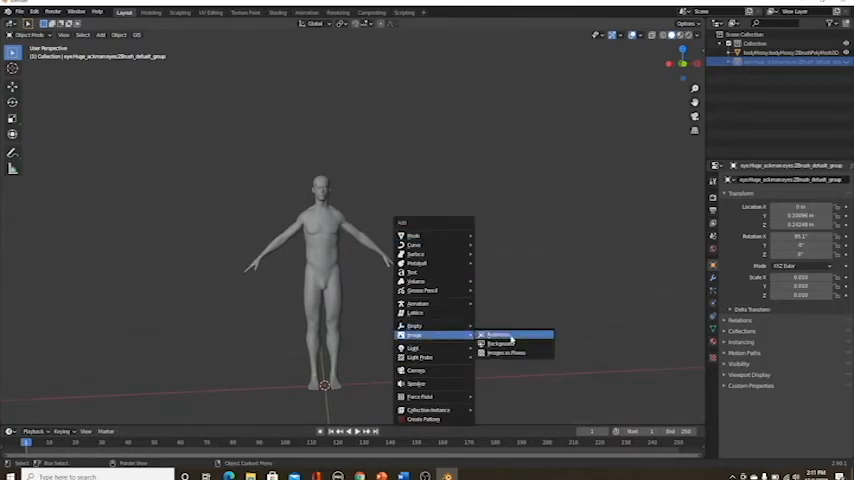
left_click(502, 344)
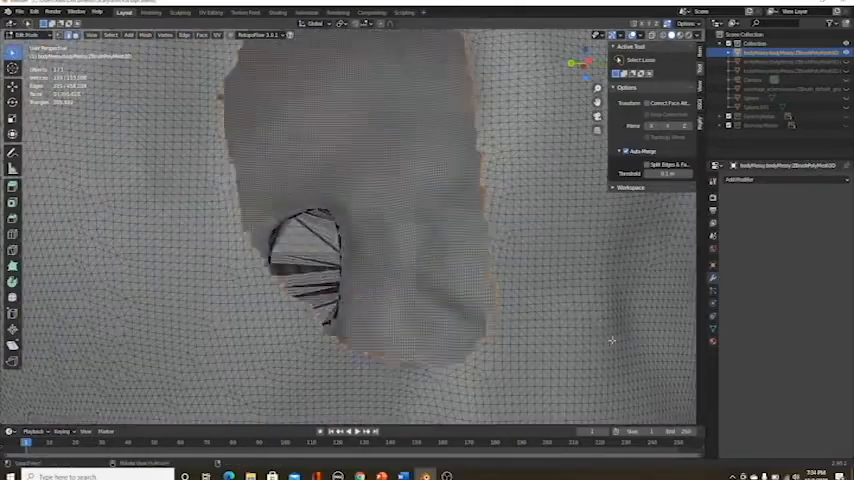
left_click(180, 12)
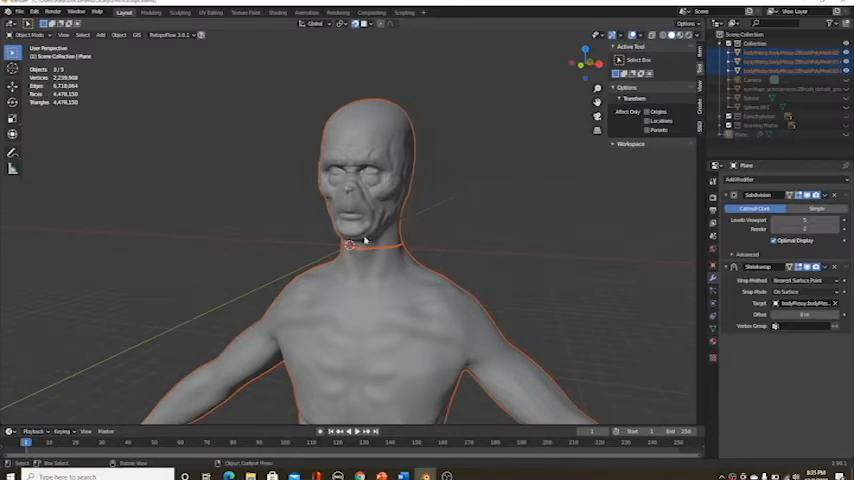
mouse_move(532, 216)
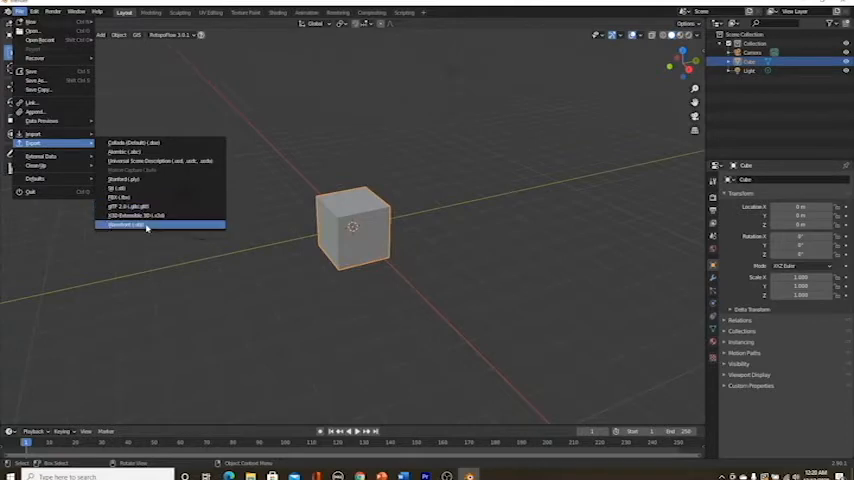
mouse_move(160, 224)
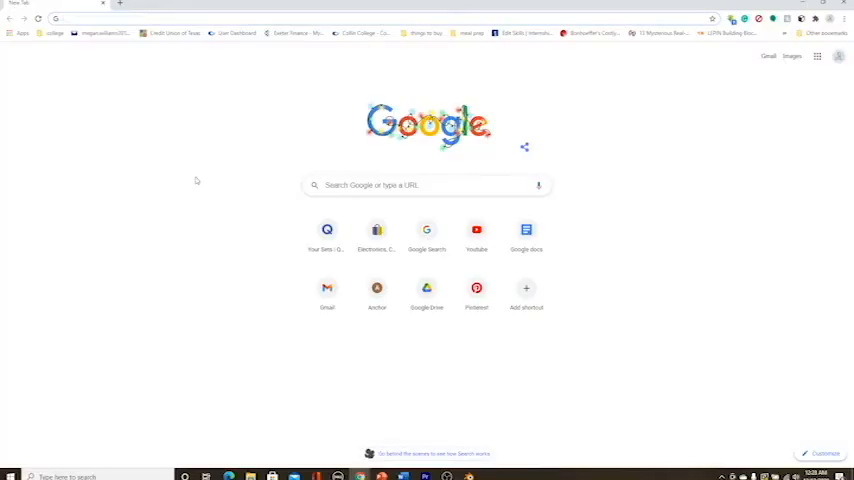
Search Google for 'instamesh' and open the wjakob/instant-meshes GitHub page.
type("instamesh github")
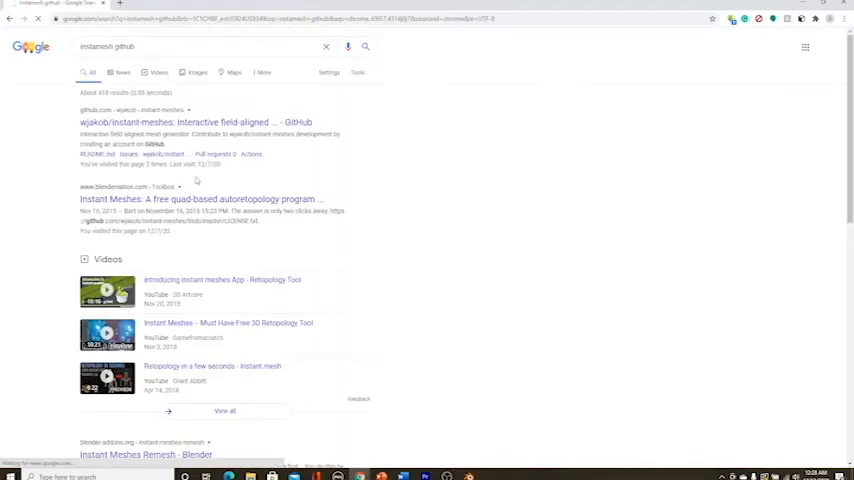
left_click(188, 122)
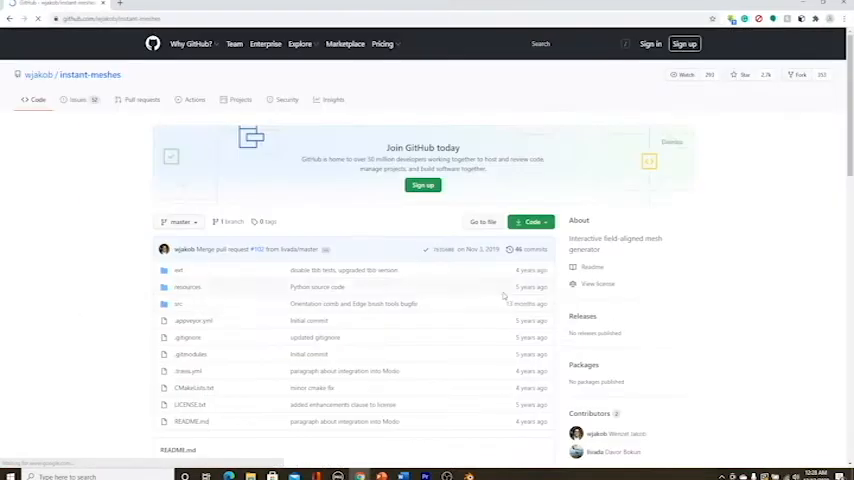
scroll("down", 3)
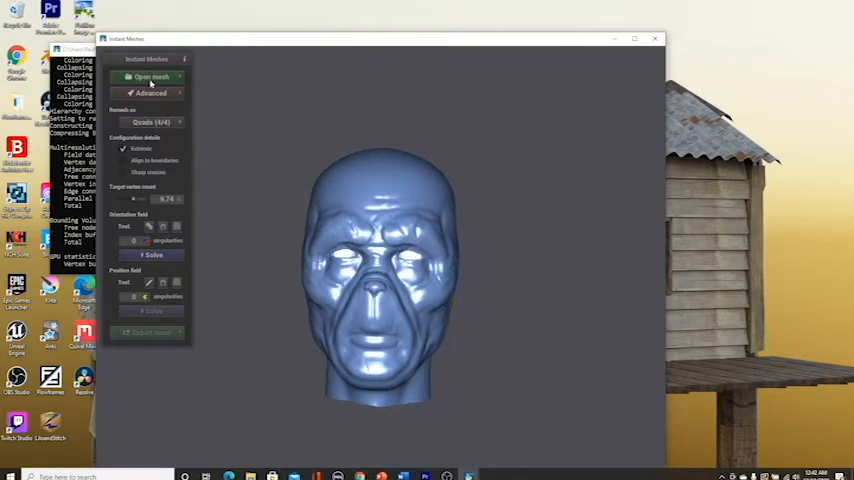
Solve the orientation field, then the position field, to remesh the head into quads.
left_click(152, 312)
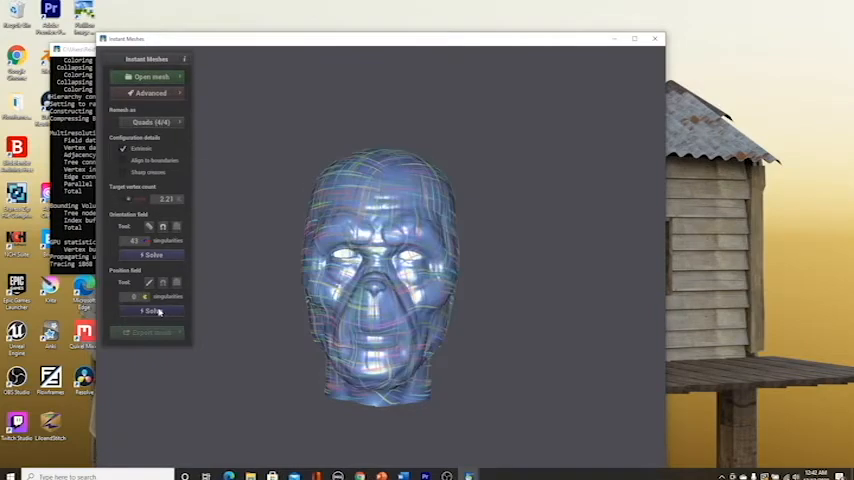
left_click(152, 312)
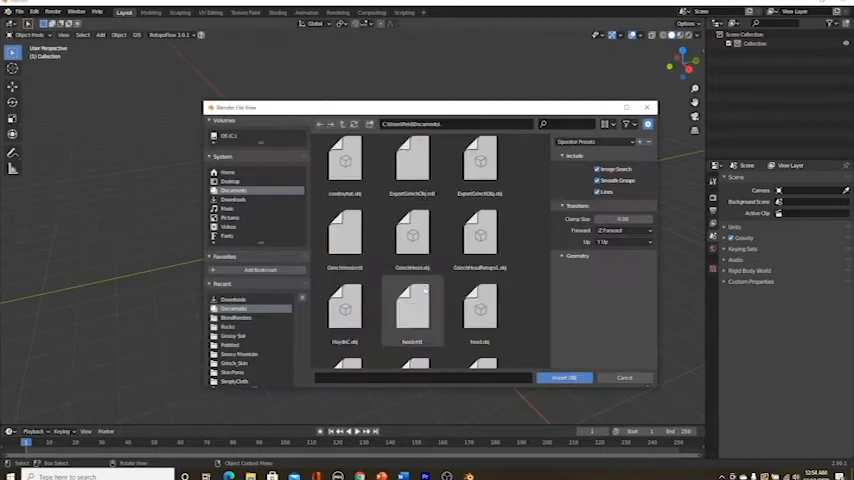
Import the remeshed head OBJ file from its folder into the scene.
left_click(564, 376)
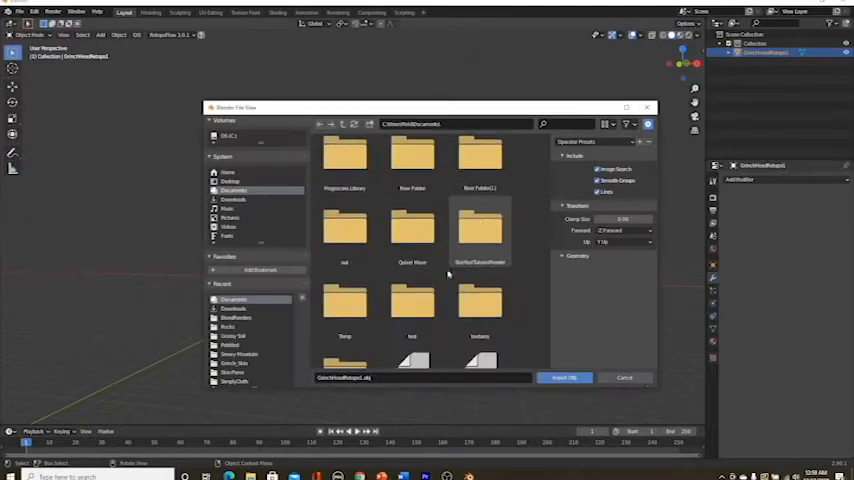
left_click(412, 270)
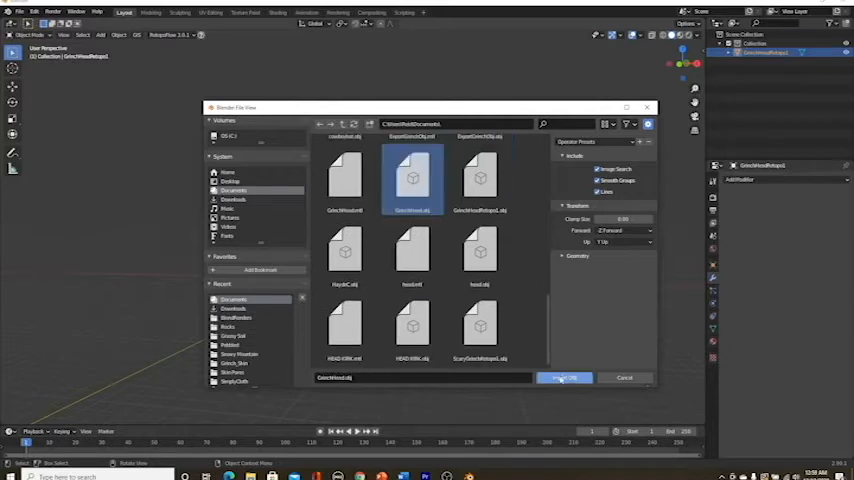
left_click(564, 378)
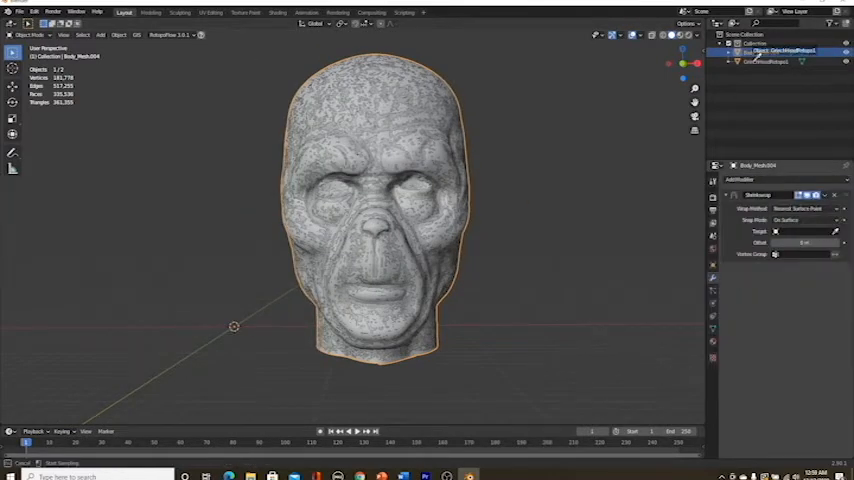
Set the detailed head as the Shrinkwrap target for the remeshed head.
left_click(800, 208)
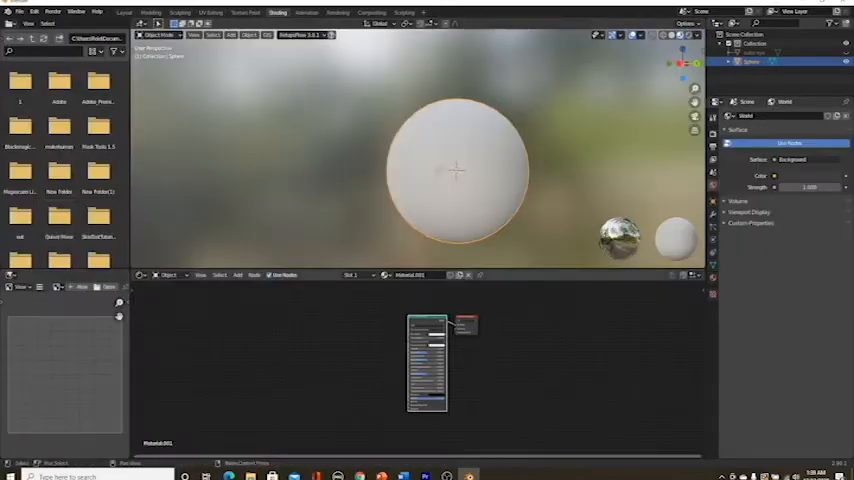
Load the iris image as a texture node into the eye material and move to Texture Paint.
key("shift+ctrl+t")
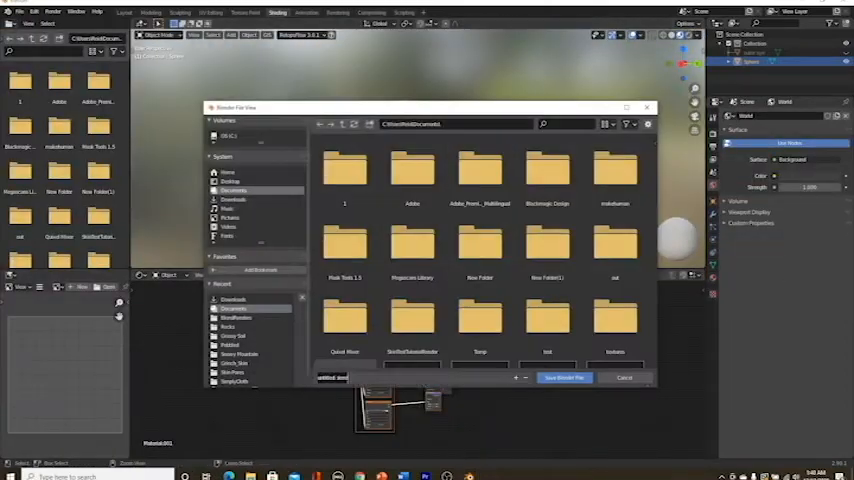
left_click(564, 376)
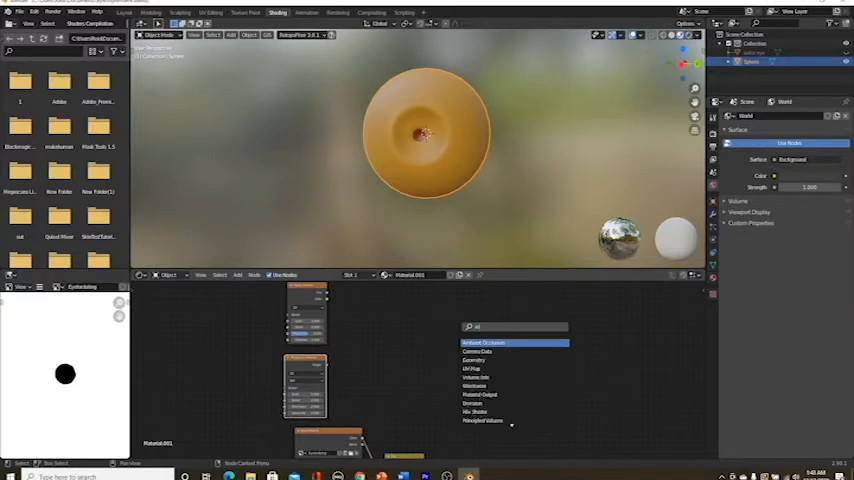
left_click(482, 342)
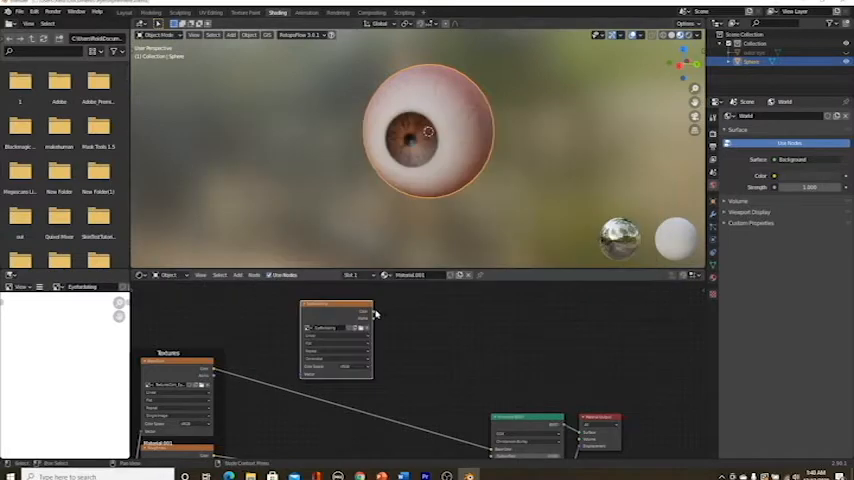
left_click(244, 12)
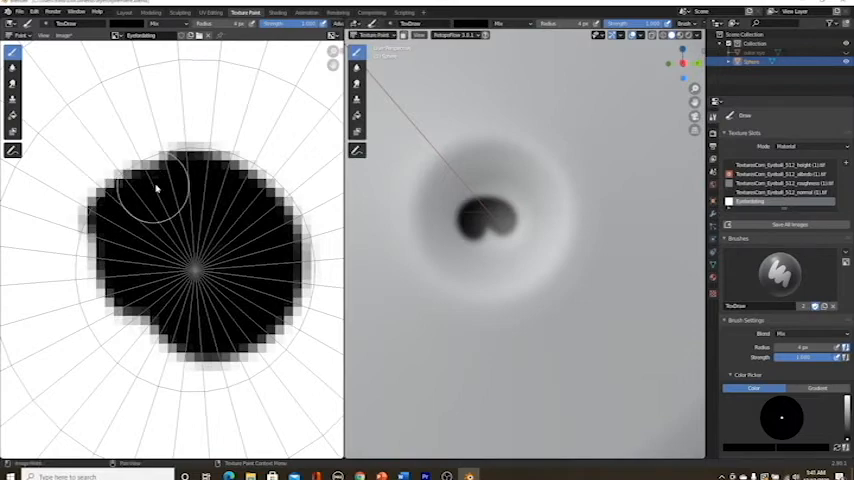
Paint black strokes to enlarge and round out the pupil on the eye texture.
left_click_drag(156, 190, 196, 180)
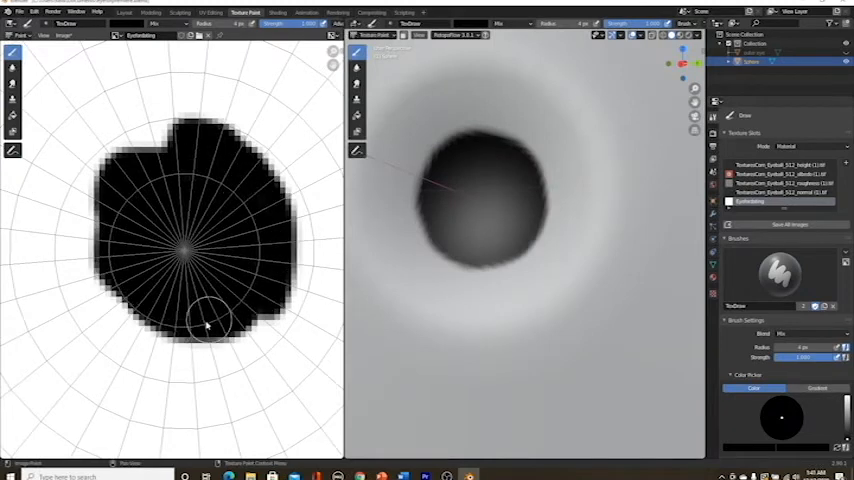
left_click_drag(210, 324, 120, 340)
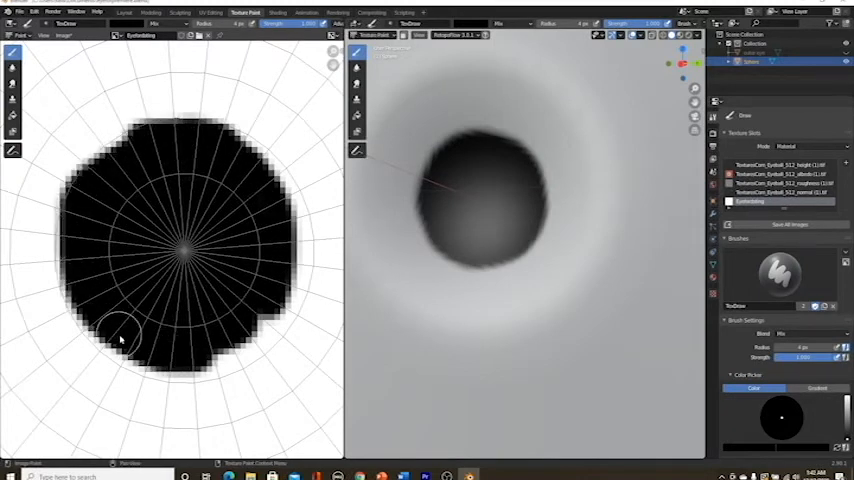
left_click_drag(120, 336, 140, 356)
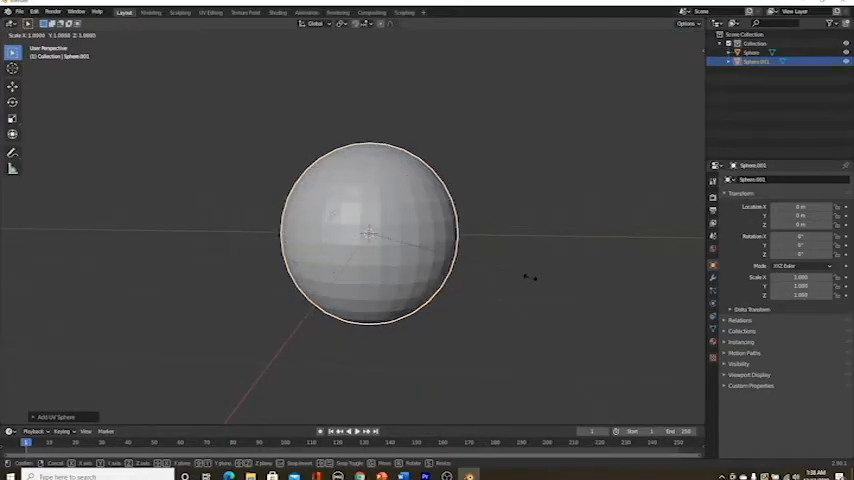
Give the new UV sphere a transparent glass material in the Shading workspace.
left_click(278, 12)
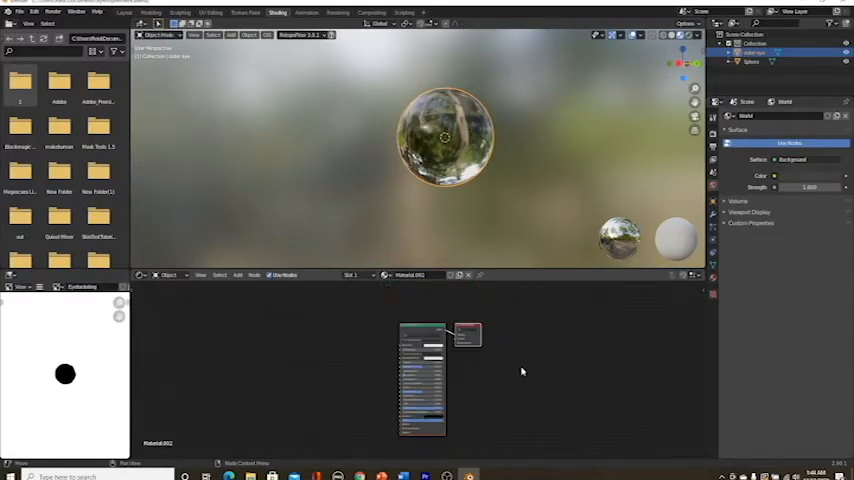
left_click(714, 116)
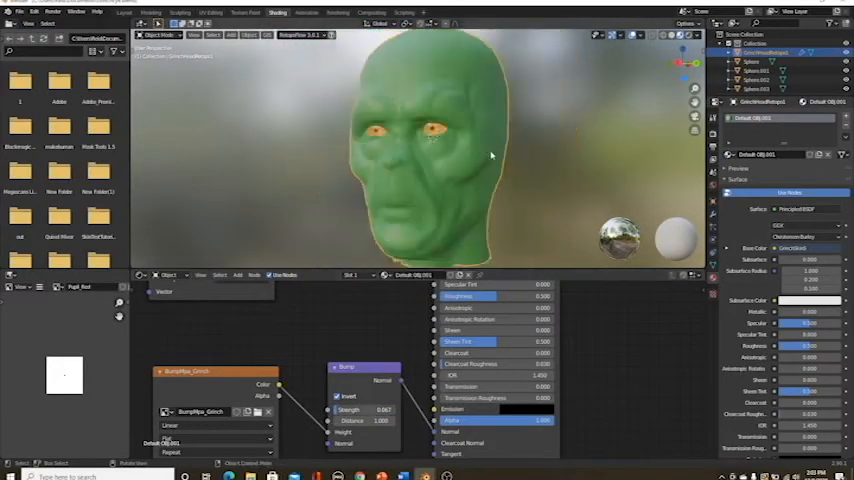
Sculpt wrinkled skin detail into the head with an alpha-textured brush.
left_click(180, 12)
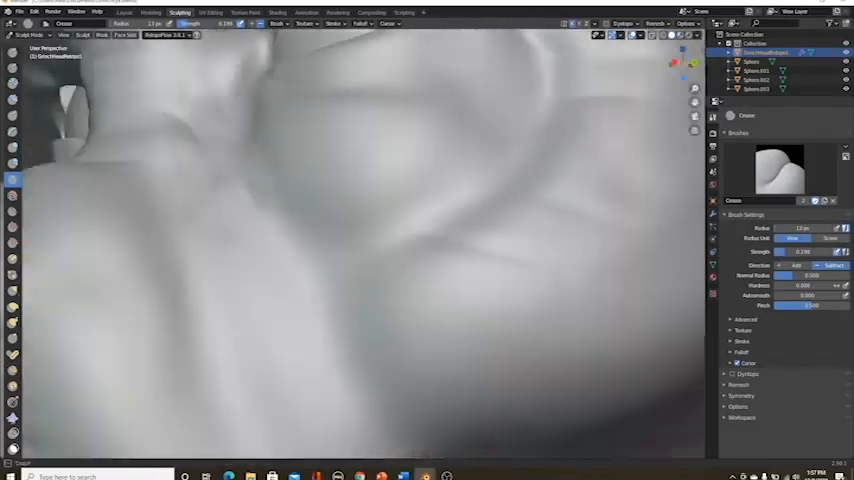
left_click(278, 12)
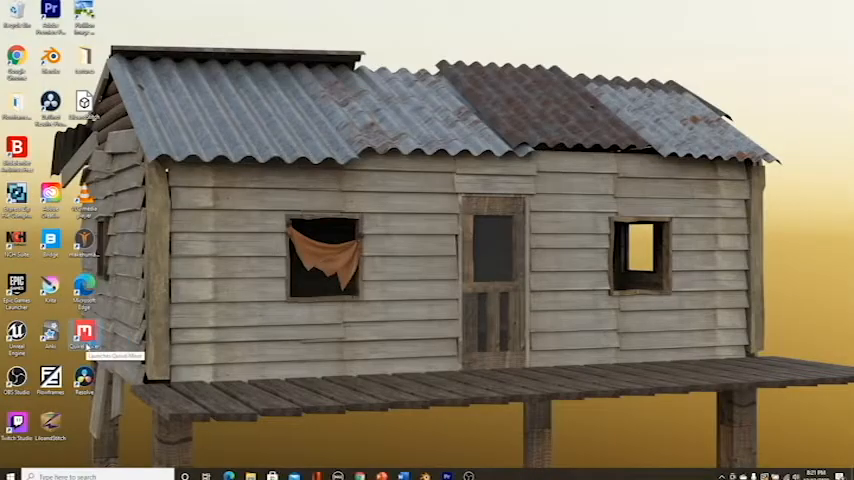
Launch Quixel Mixer from its desktop shortcut.
double_click(84, 336)
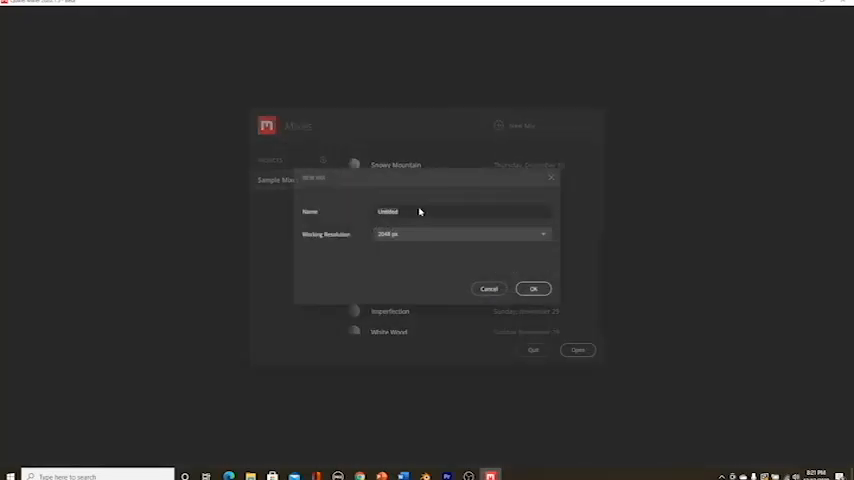
Confirm the new mix, add the Animal Flesh surface and adjust its Placement tiling.
left_click(532, 288)
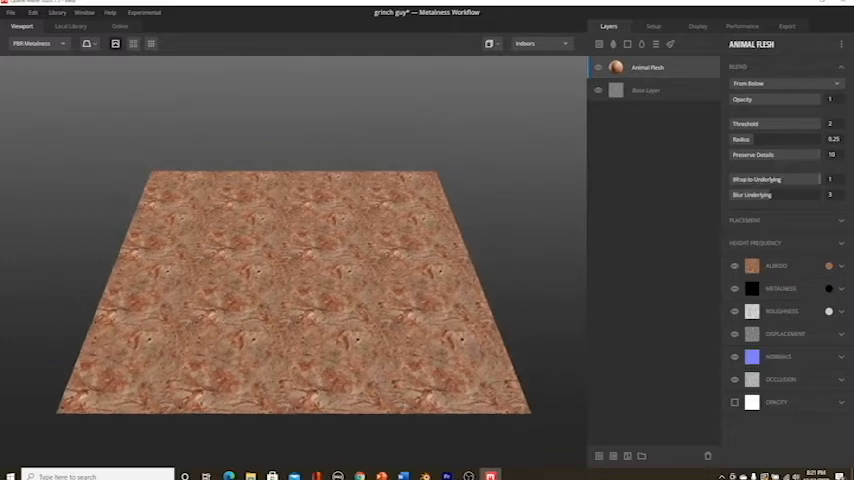
left_click(744, 220)
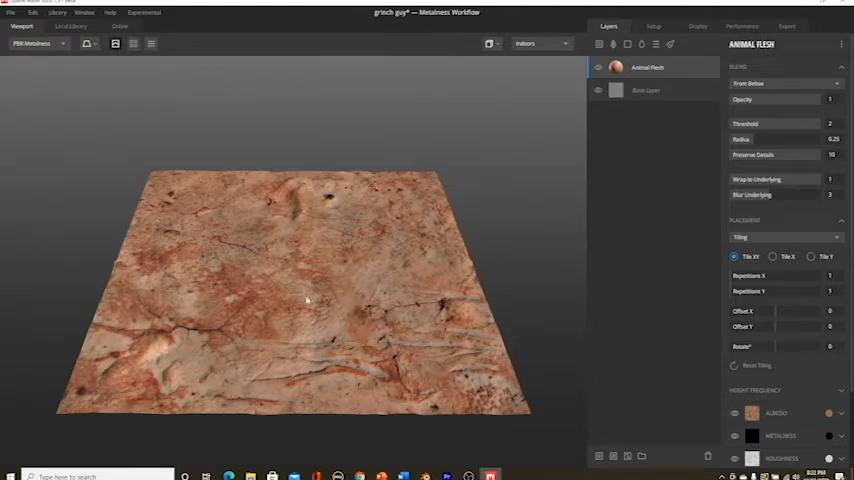
left_click(10, 12)
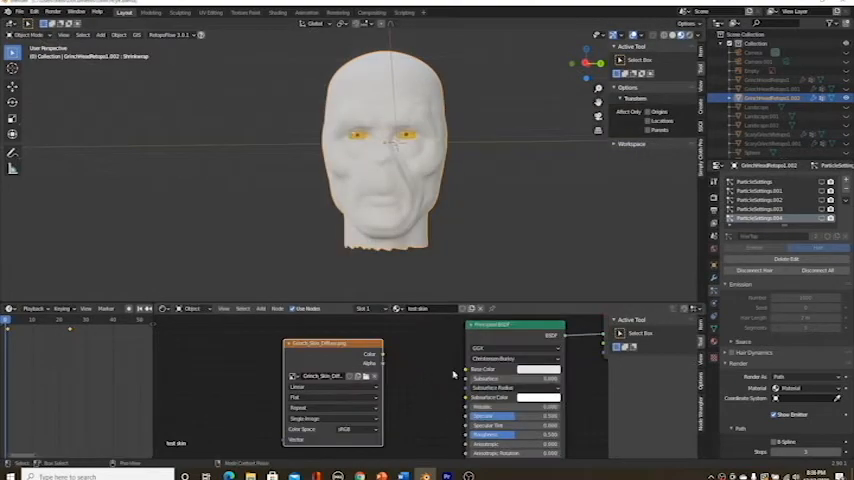
Enter Texture Paint and brush skin colour across the head's nose.
left_click(246, 12)
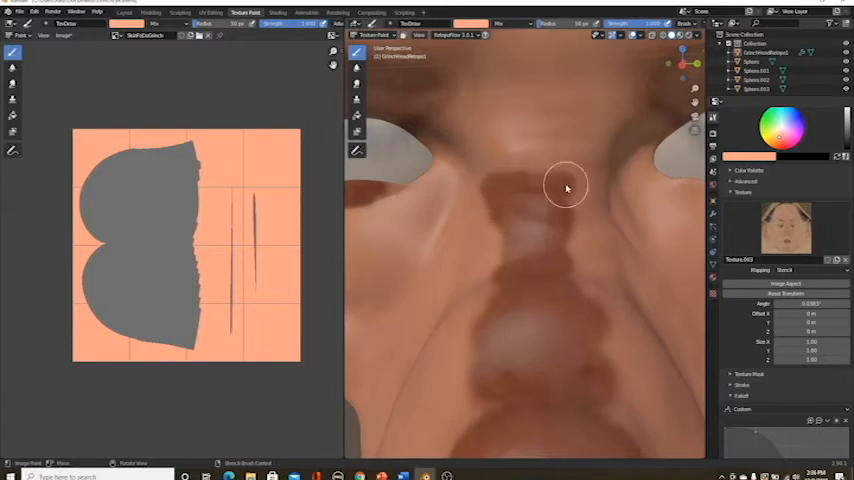
left_click_drag(568, 188, 496, 88)
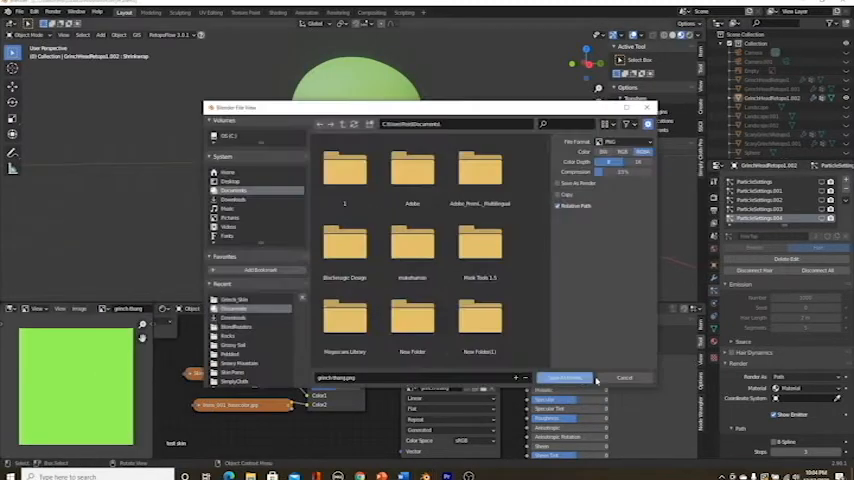
Brush dark red around the eye sockets and dark spots across the snout.
left_click(564, 376)
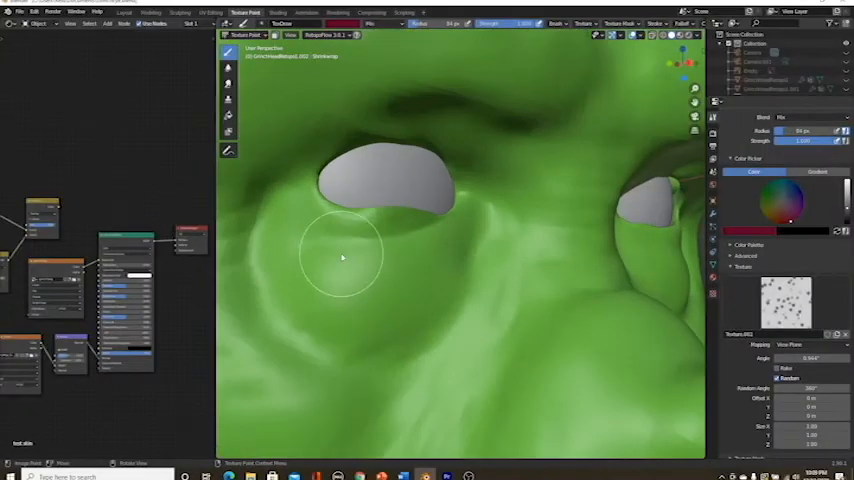
left_click_drag(344, 258, 404, 300)
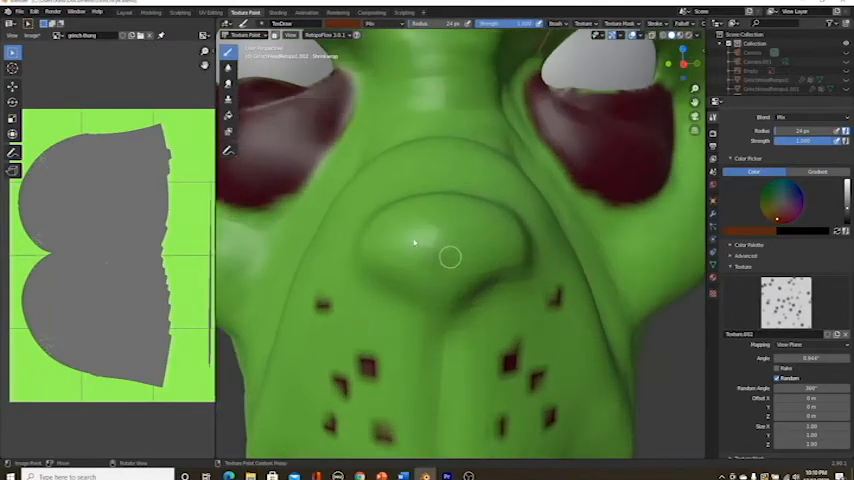
left_click_drag(450, 256, 358, 208)
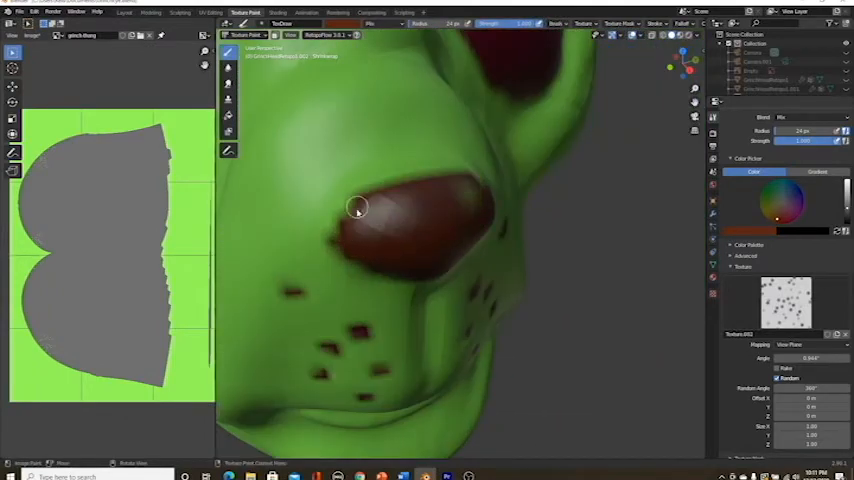
left_click(278, 12)
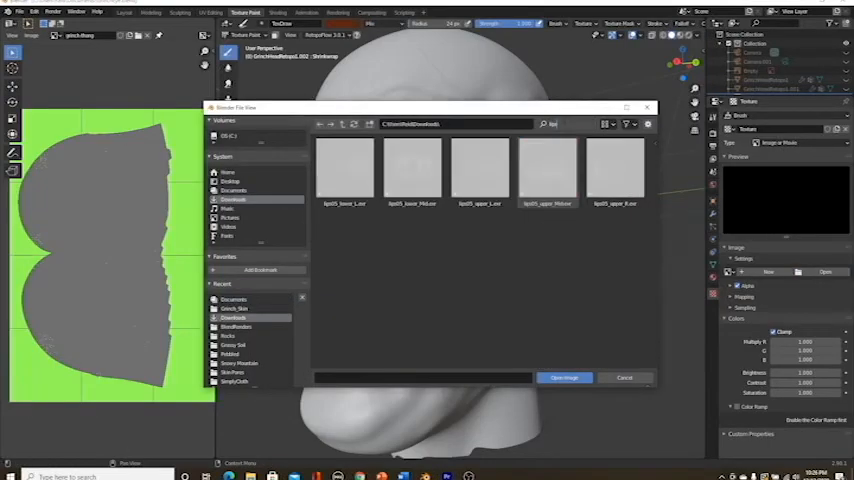
Pick the downloaded face photo as the brush texture image.
left_click(564, 376)
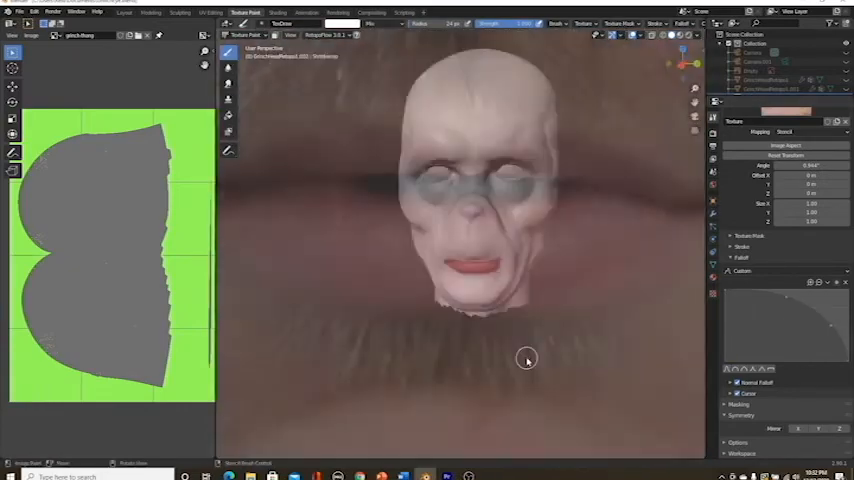
Stencil-map the face photo and paint its skin detail onto the head.
left_click(278, 12)
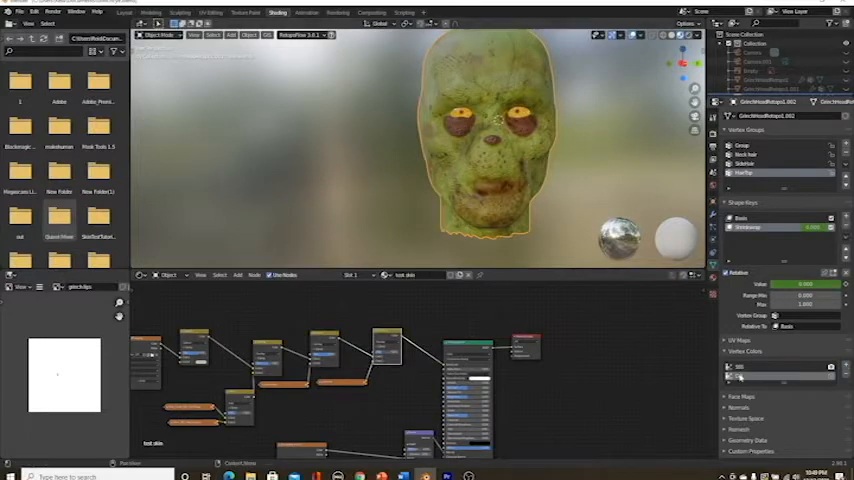
mouse_move(738, 378)
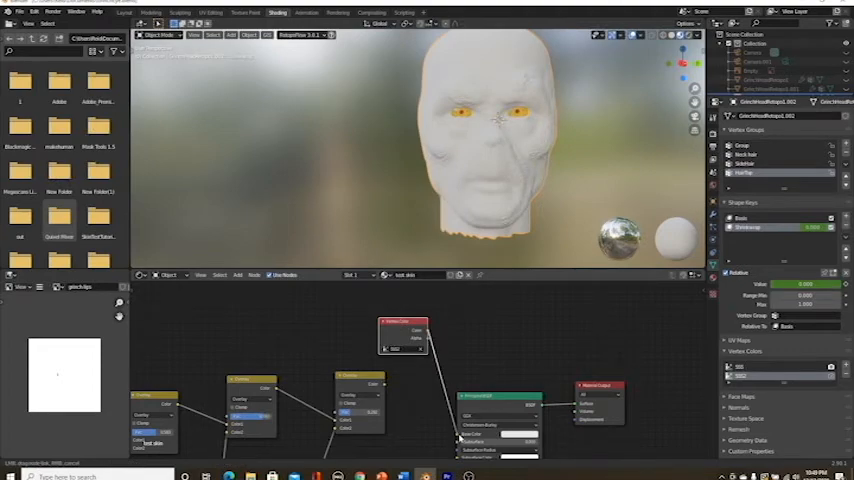
Rewire the head material nodes so it renders white with yellow eyes.
left_click(248, 12)
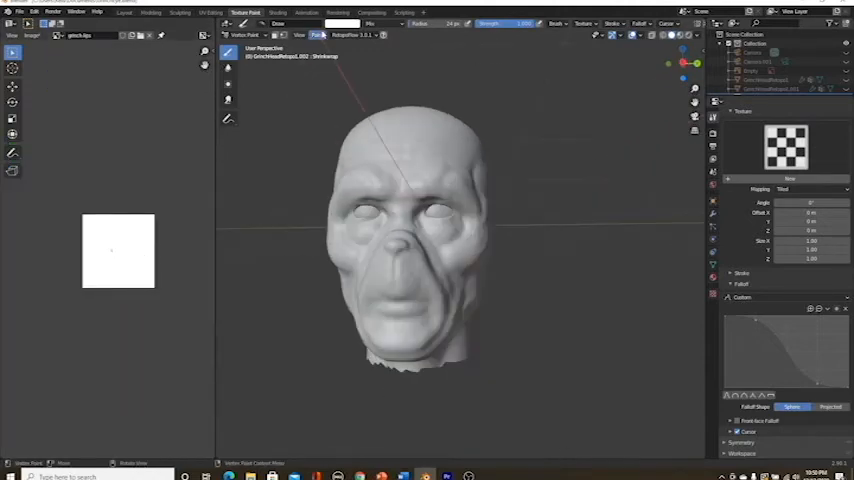
Choose the brush texture mapping mode before wiring the subsurface scattering shader.
left_click(318, 36)
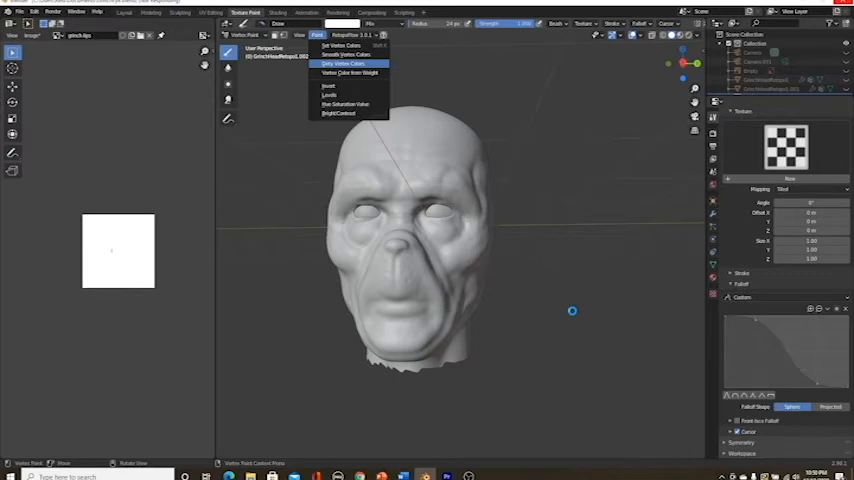
left_click(342, 64)
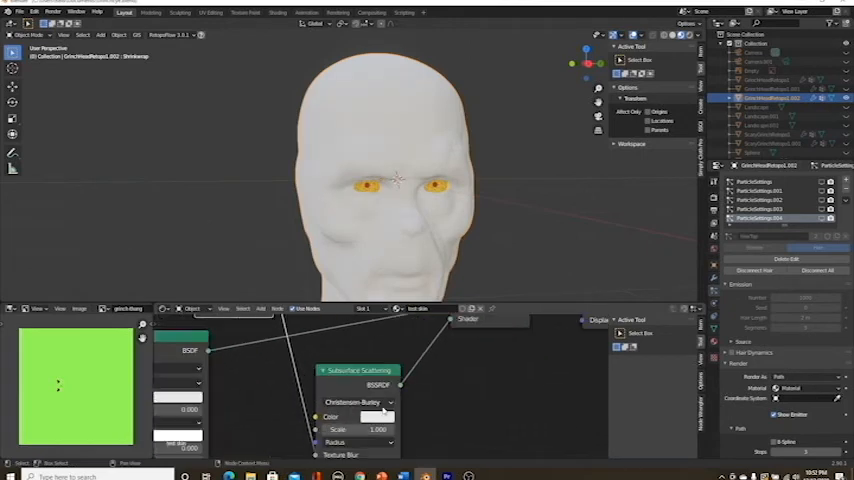
left_click(378, 416)
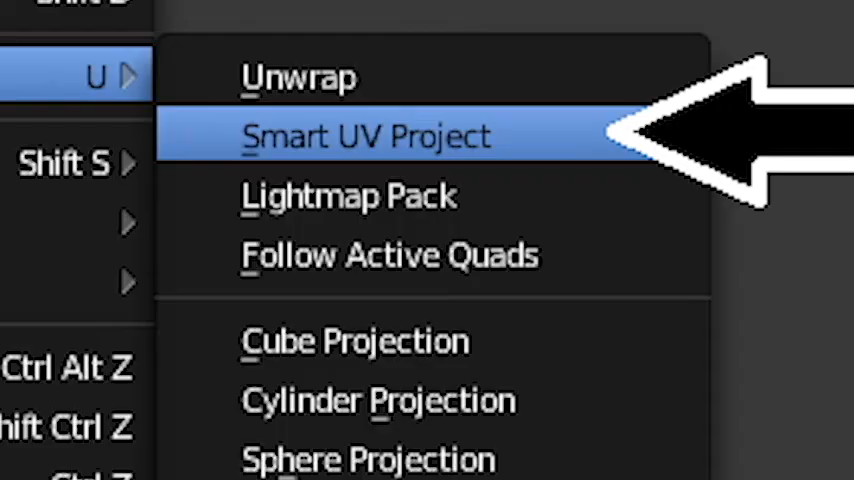
Smart UV Project the mountain and load the snowy rock albedo, normal and roughness images.
left_click(364, 136)
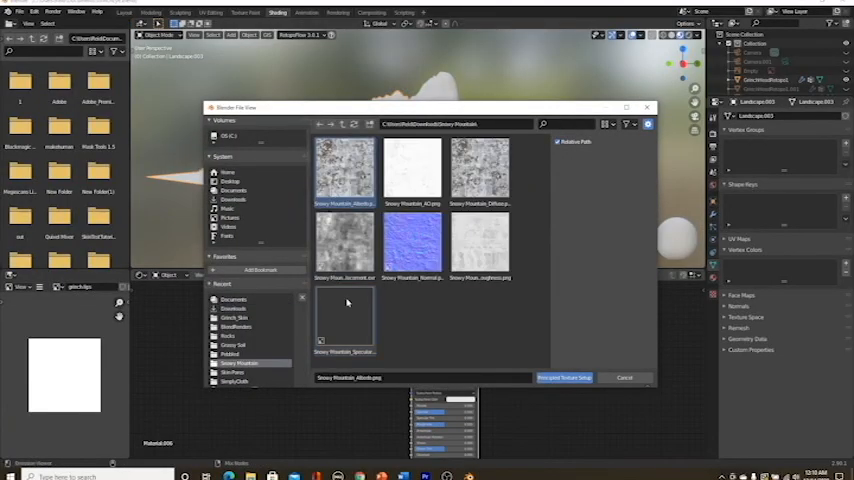
left_click(564, 376)
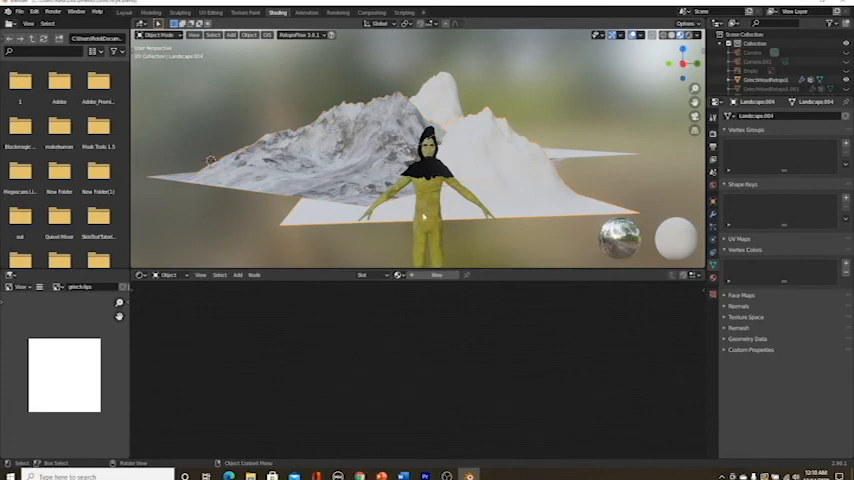
left_click(400, 276)
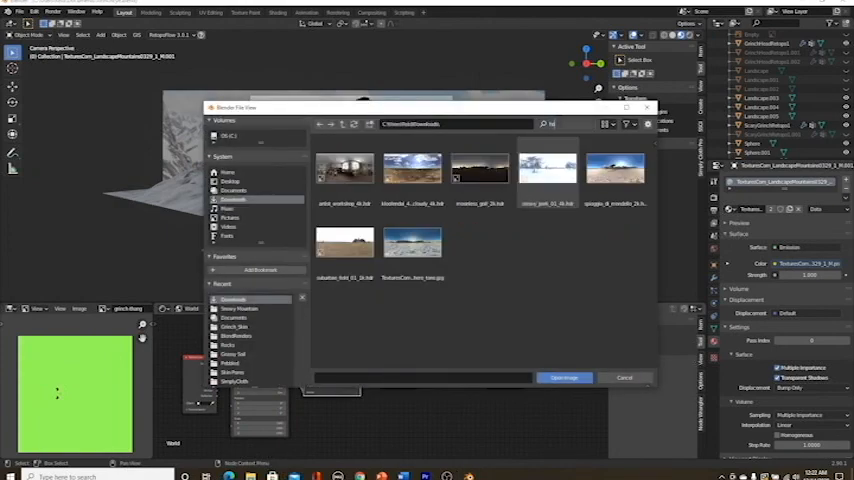
Load the chosen HDRI panorama into the world's Environment Texture node.
left_click(564, 376)
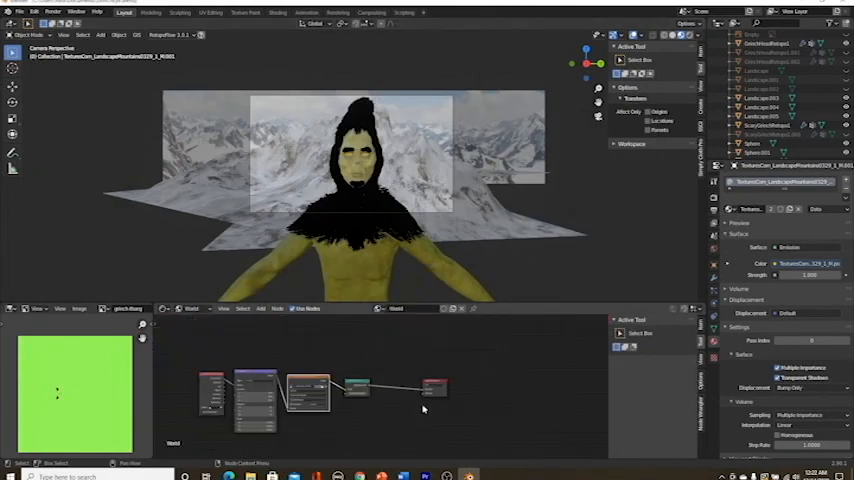